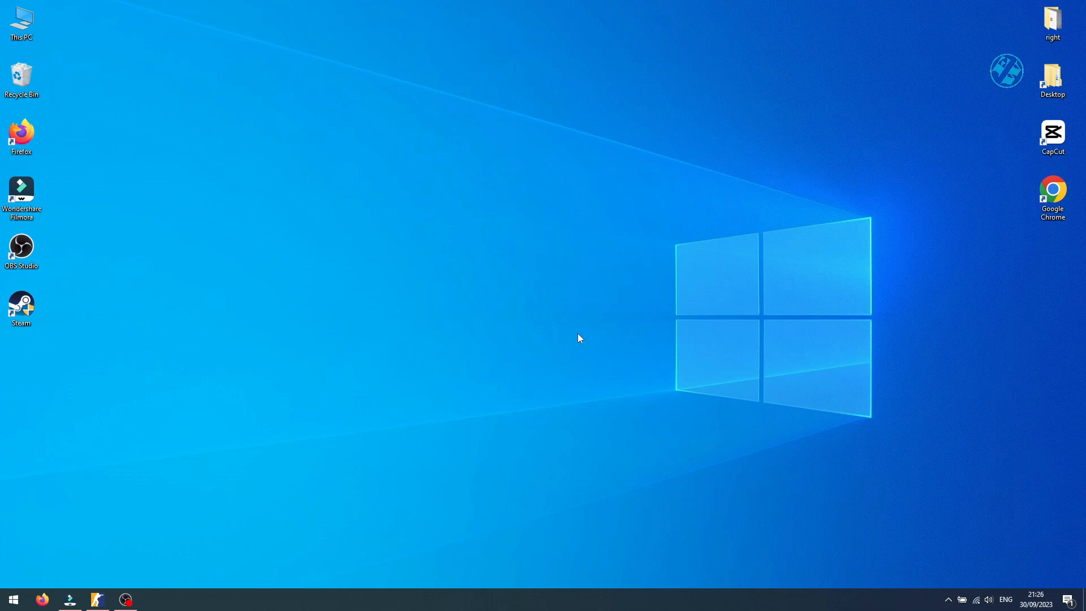
{"action": "mouse_move", "coordinate": [602, 344]}
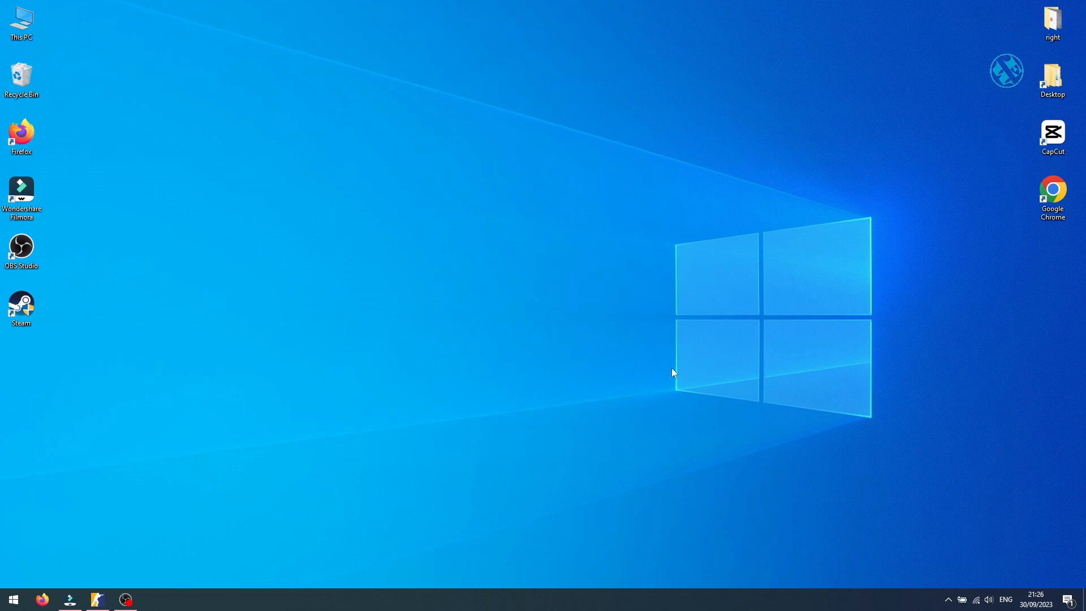
{"action": "mouse_move", "coordinate": [620, 365]}
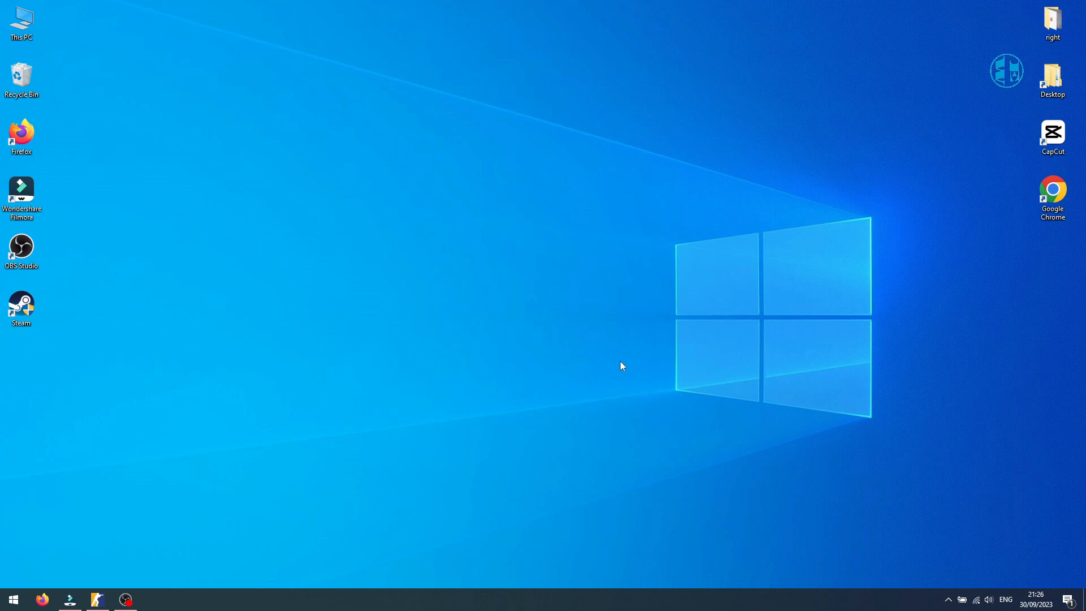
{"action": "mouse_move", "coordinate": [674, 344]}
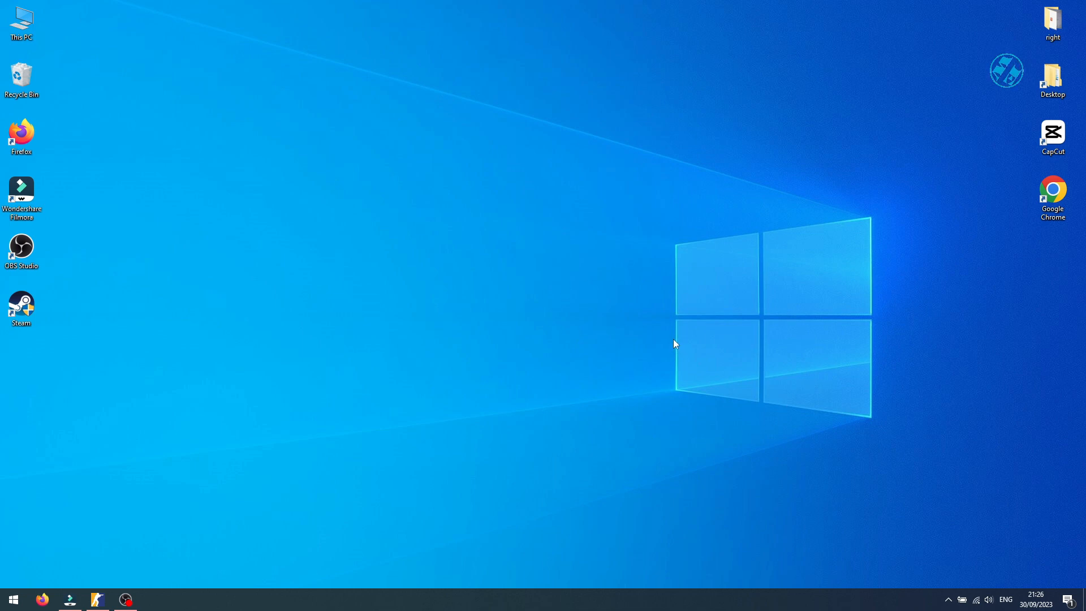
{"action": "mouse_move", "coordinate": [689, 517]}
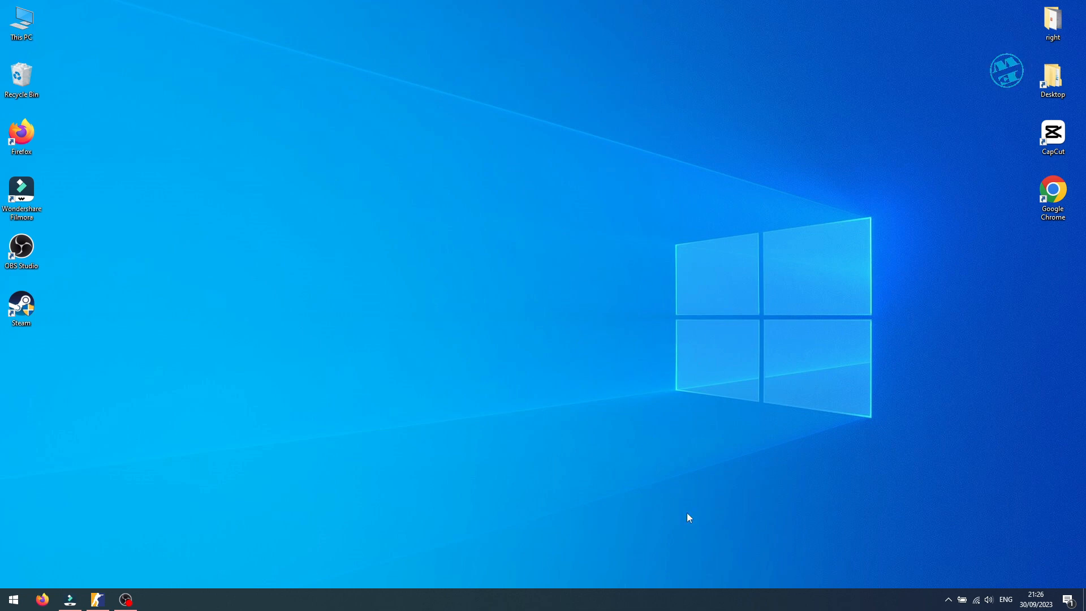
Step: Launch GeForce Experience and switch on In-Game Overlay in its General settings
{"action": "left_click", "coordinate": [948, 600]}
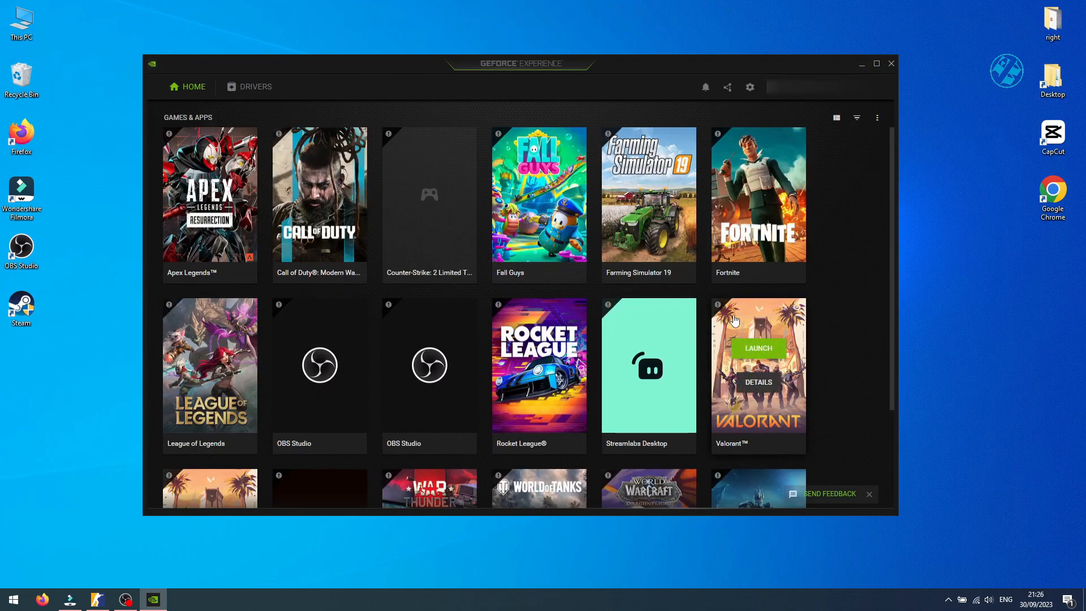
{"action": "left_click", "coordinate": [749, 87]}
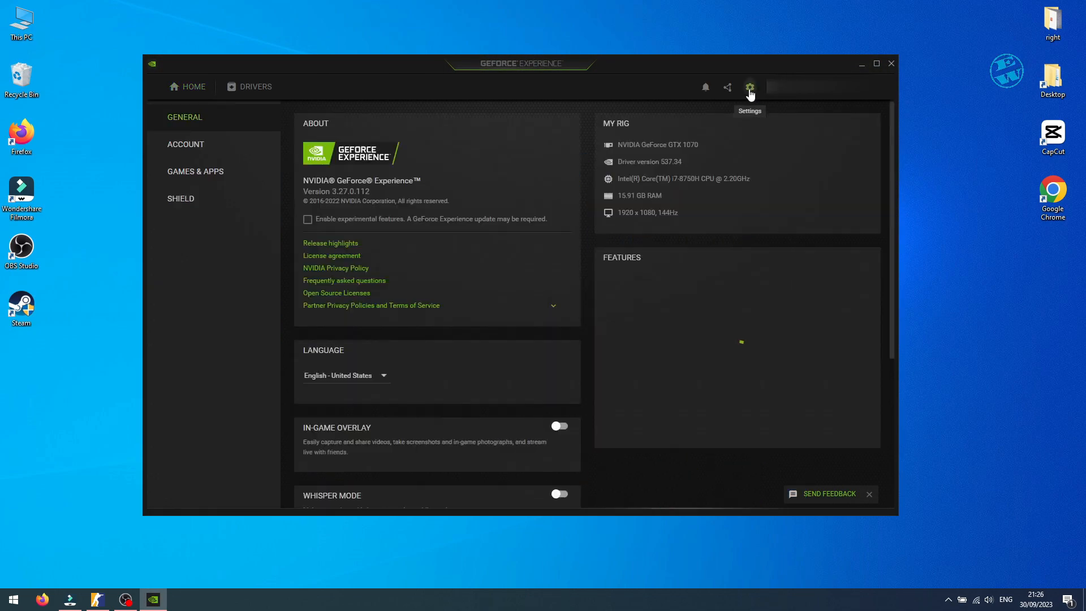
{"action": "scroll", "scroll_direction": "down", "scroll_amount": 3}
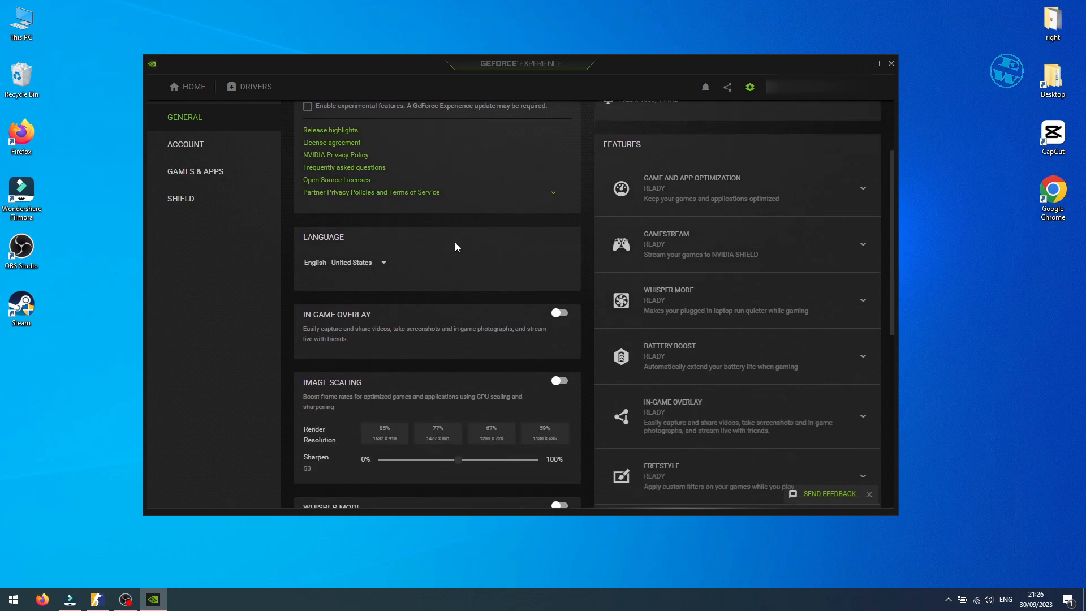
{"action": "left_click", "coordinate": [557, 312]}
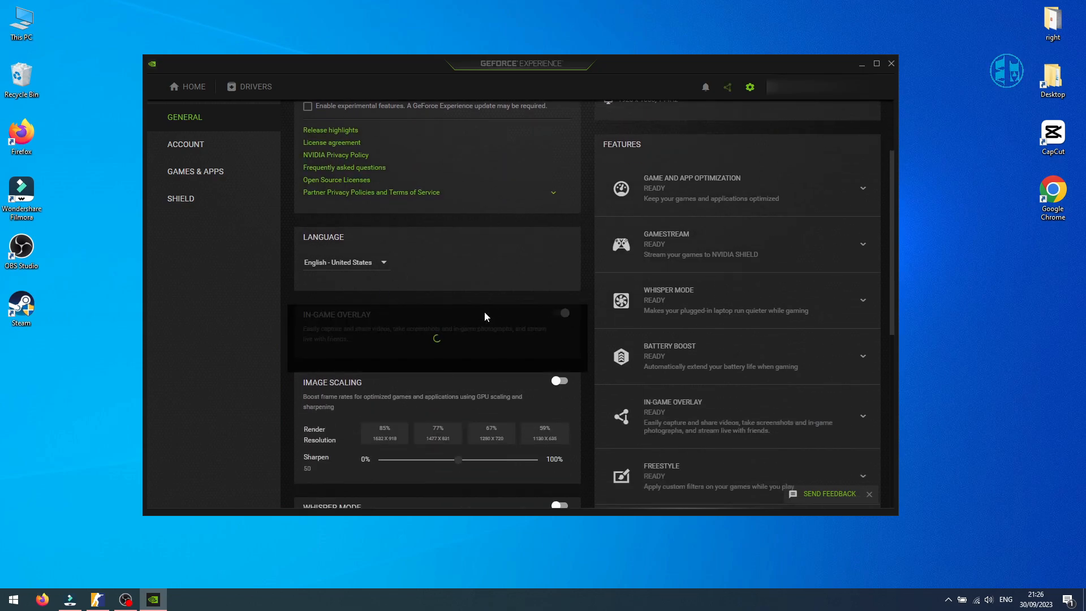
{"action": "left_click", "coordinate": [560, 312]}
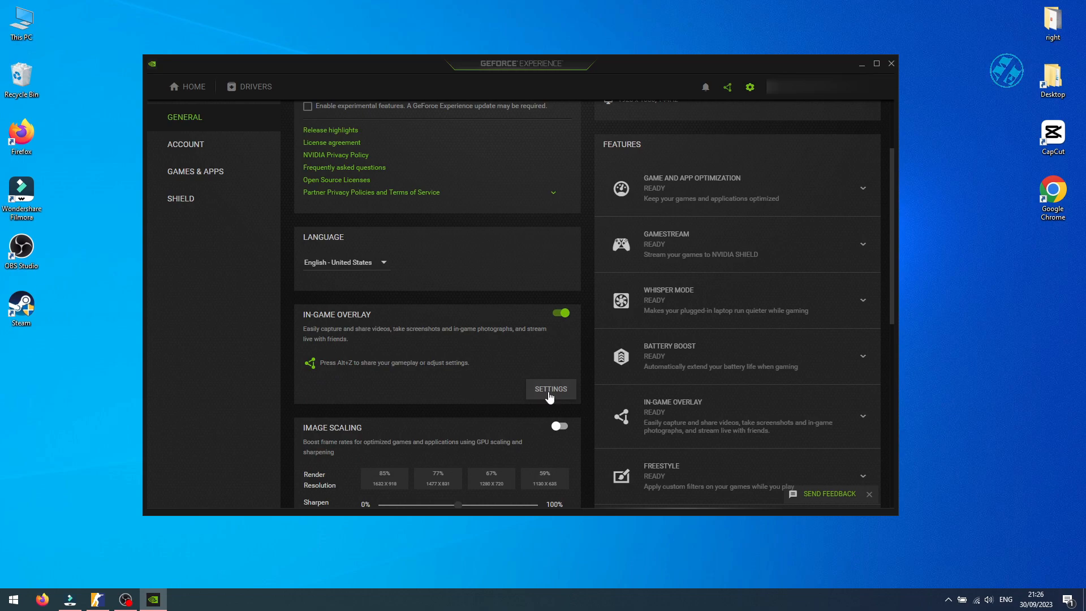
Step: Set the overlay's Performance HUD layout to show FPS in the top-left position
{"action": "left_click", "coordinate": [550, 388]}
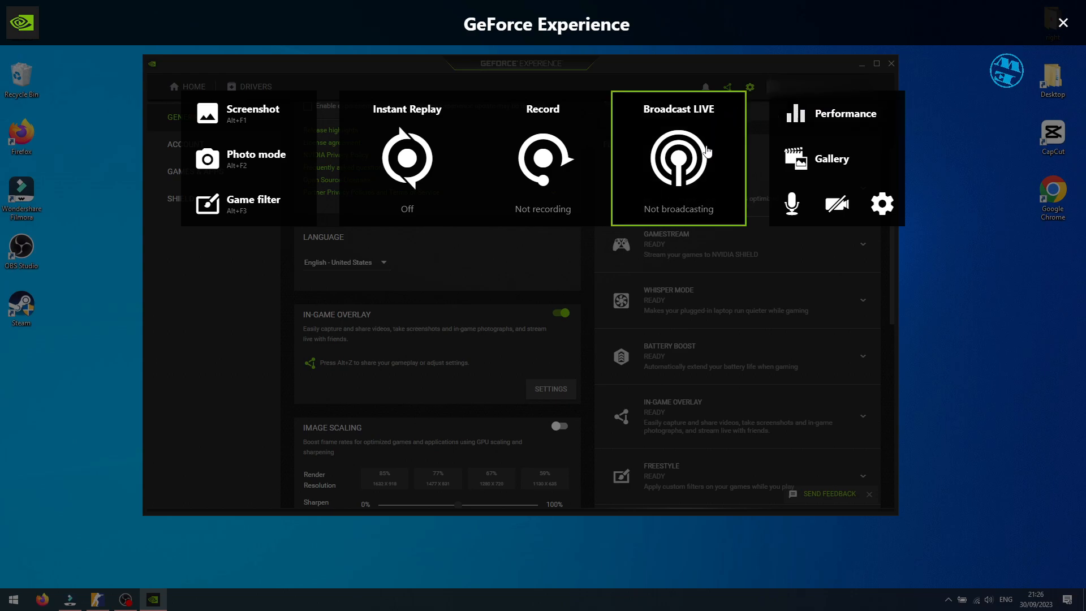
{"action": "mouse_move", "coordinate": [737, 326]}
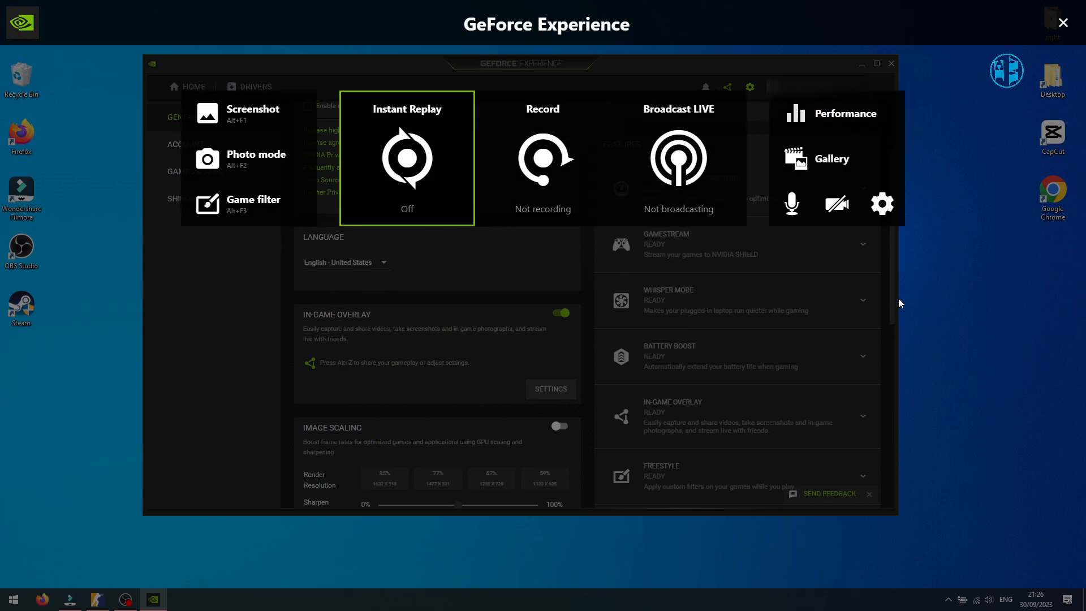
{"action": "mouse_move", "coordinate": [882, 203]}
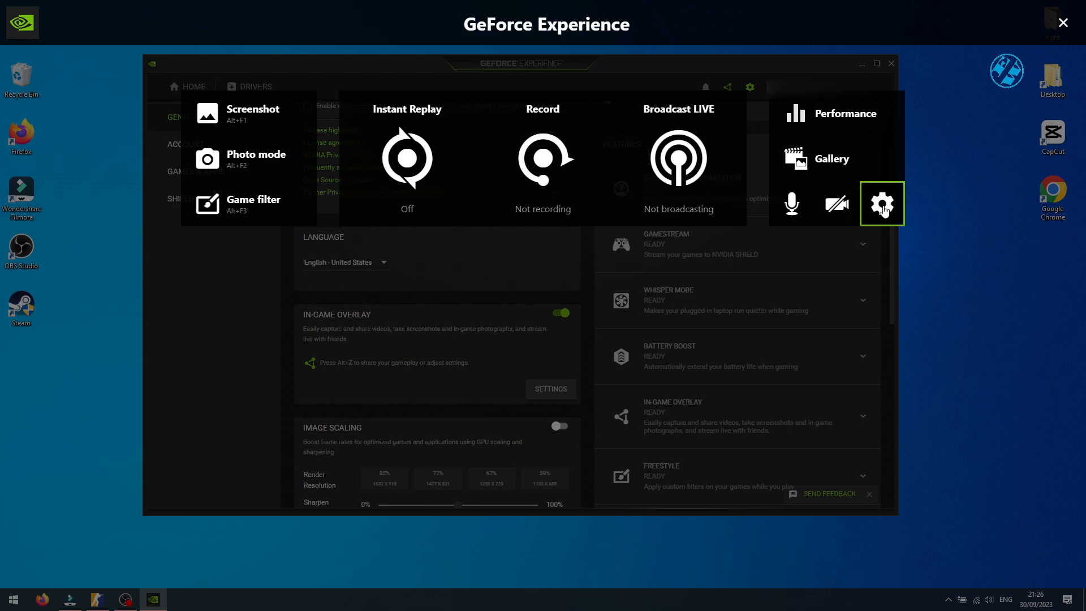
{"action": "left_click", "coordinate": [881, 202]}
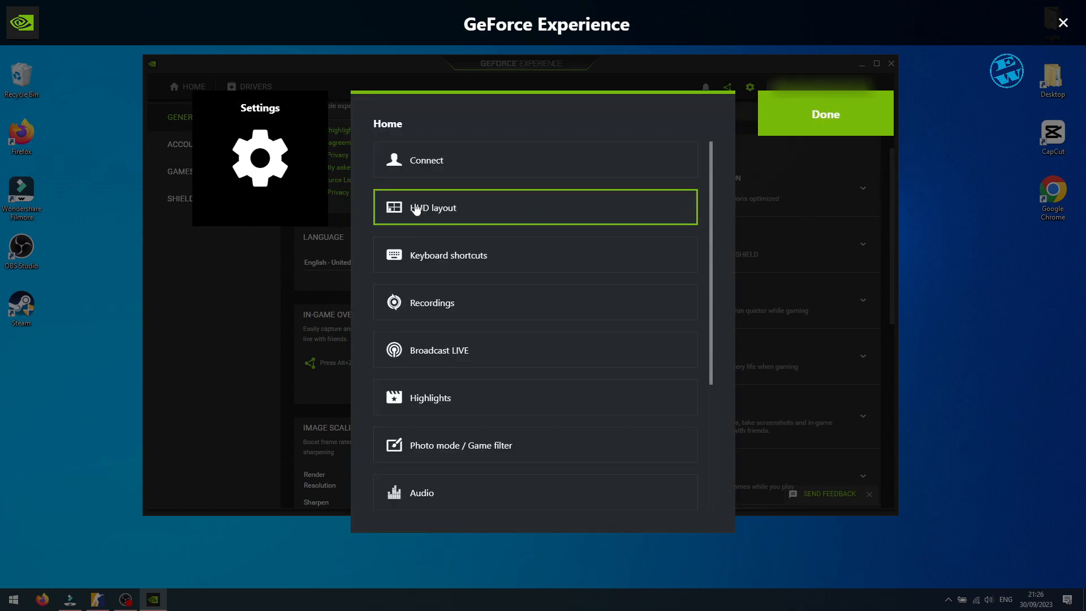
{"action": "left_click", "coordinate": [431, 207]}
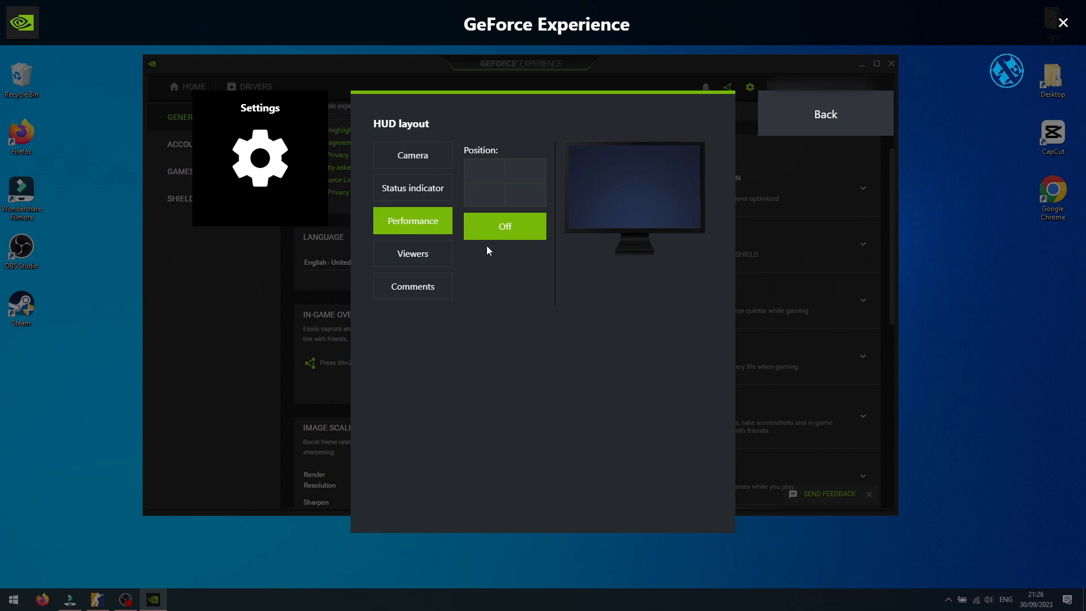
{"action": "left_click", "coordinate": [483, 170]}
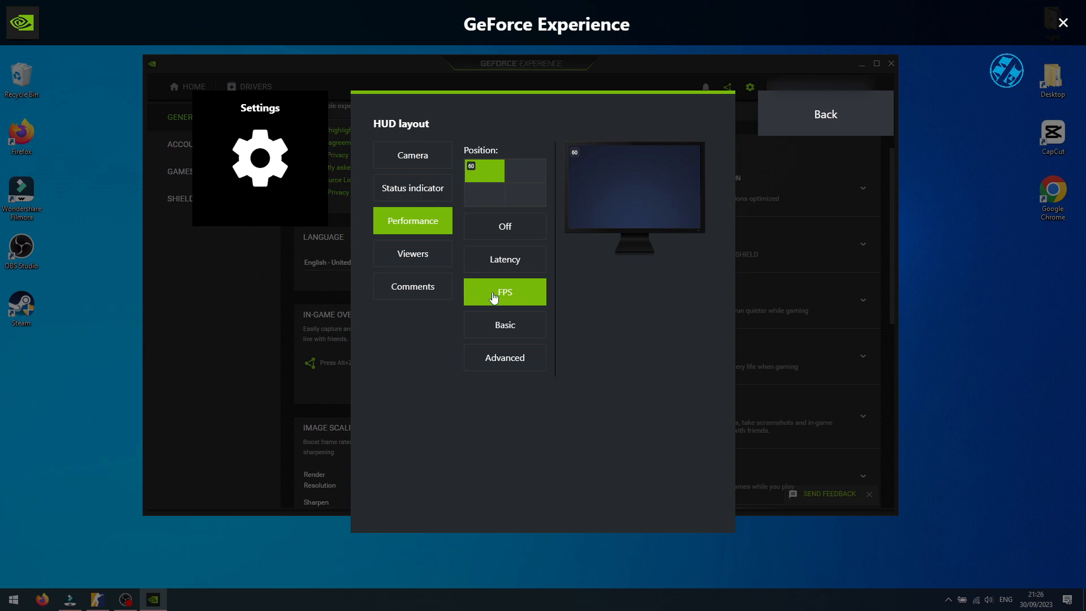
{"action": "mouse_move", "coordinate": [825, 113]}
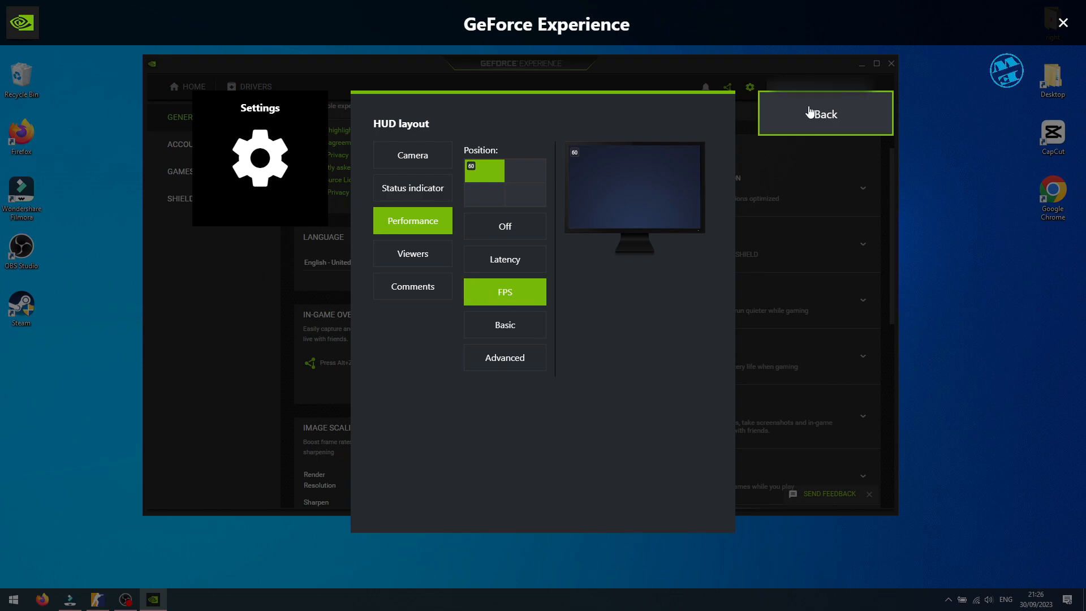
{"action": "left_click", "coordinate": [825, 113]}
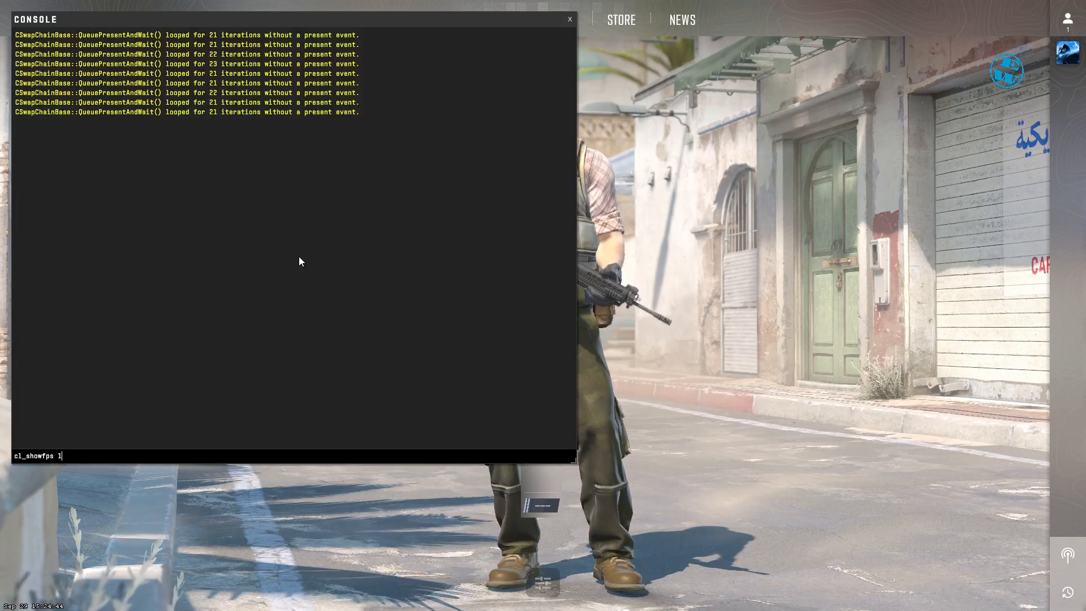
Step: Run cl_showfps 1 in the Counter-Strike 2 console, then bring up Steam's overlay settings
{"action": "key", "text": "`"}
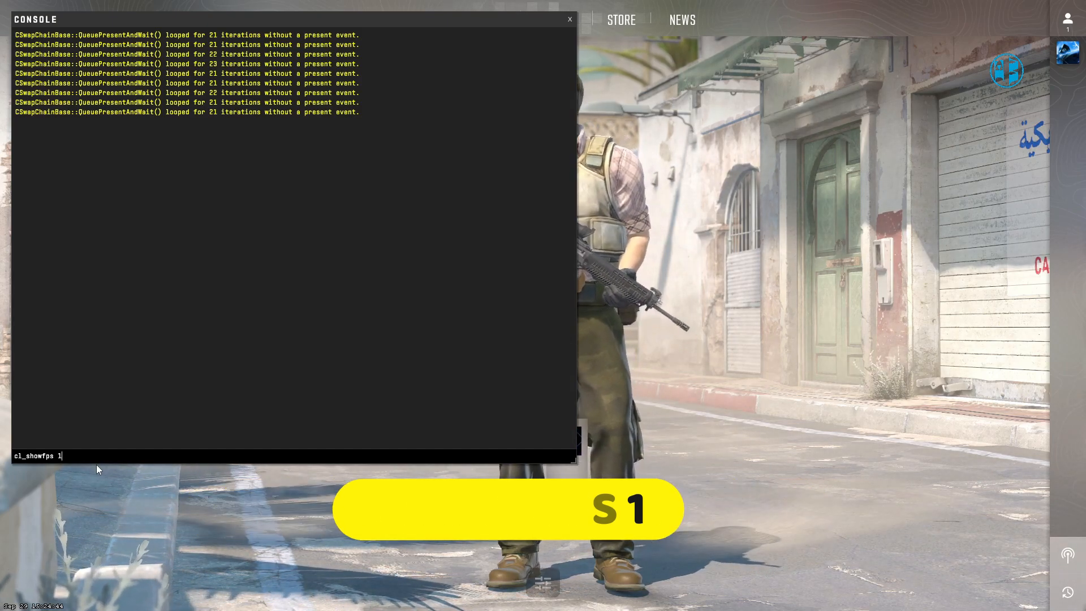
{"action": "key", "text": "Return"}
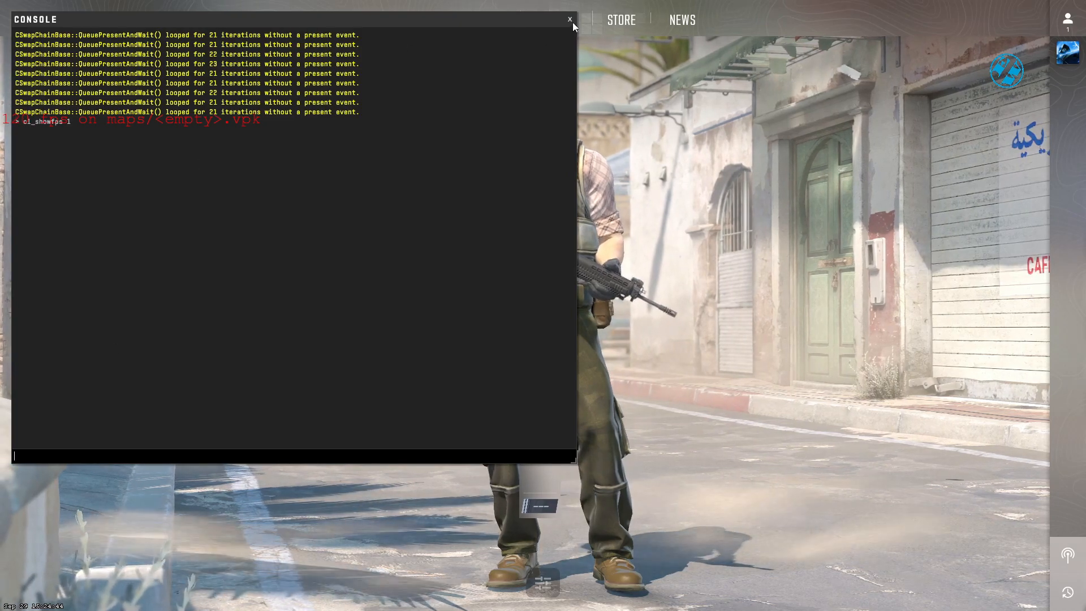
{"action": "left_click", "coordinate": [569, 19]}
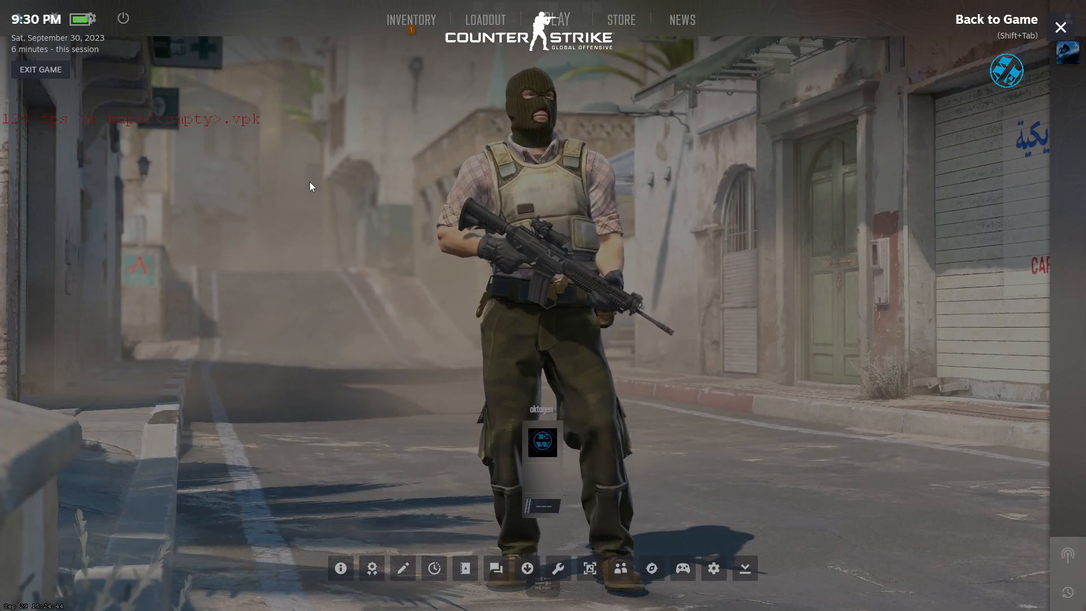
{"action": "mouse_move", "coordinate": [713, 568]}
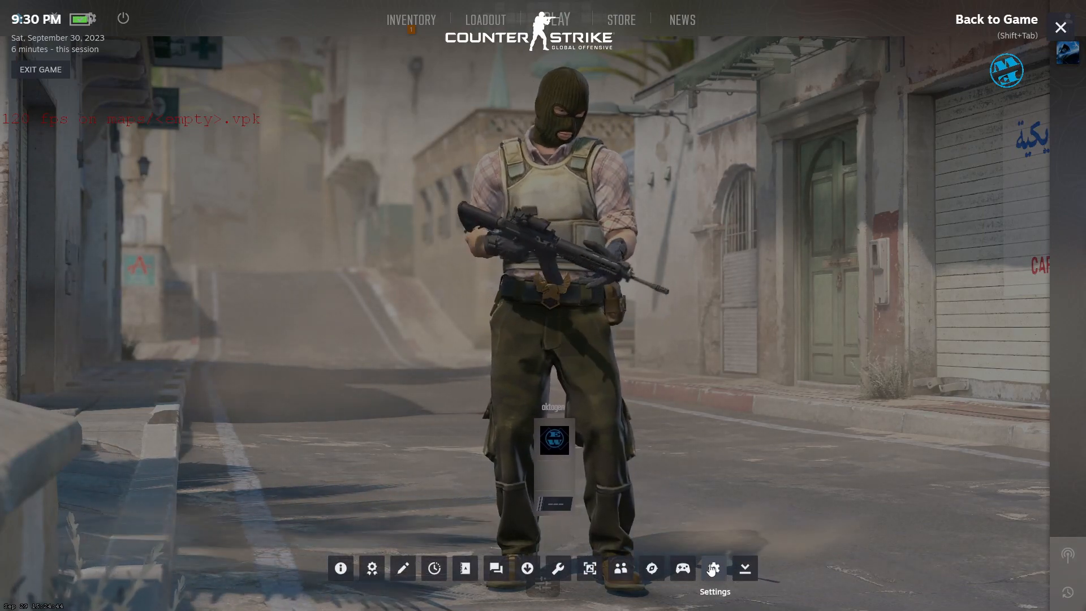
{"action": "left_click", "coordinate": [713, 568]}
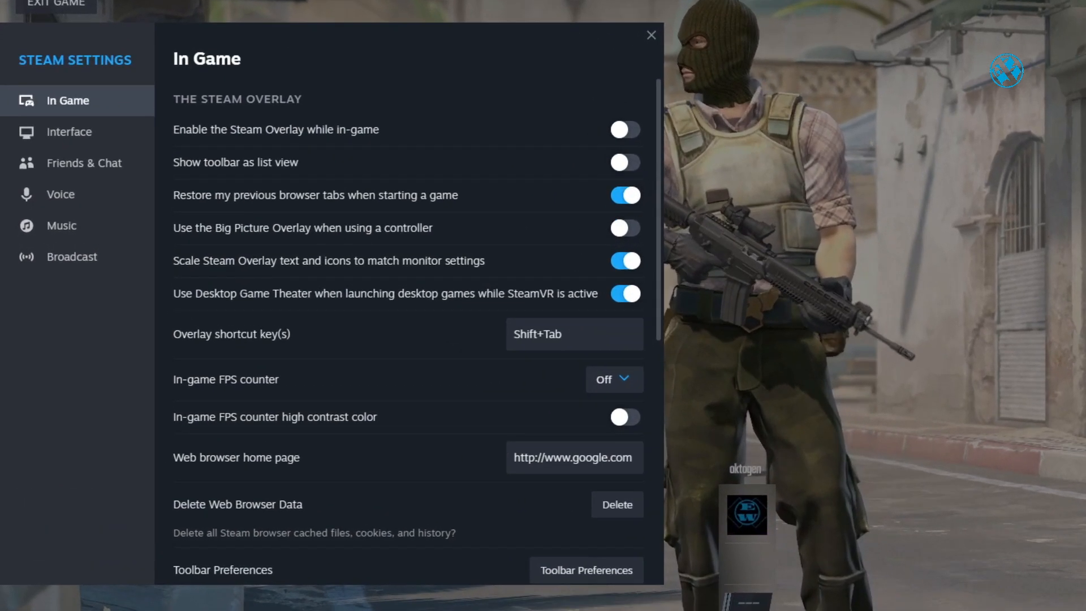
{"action": "mouse_move", "coordinate": [52, 100]}
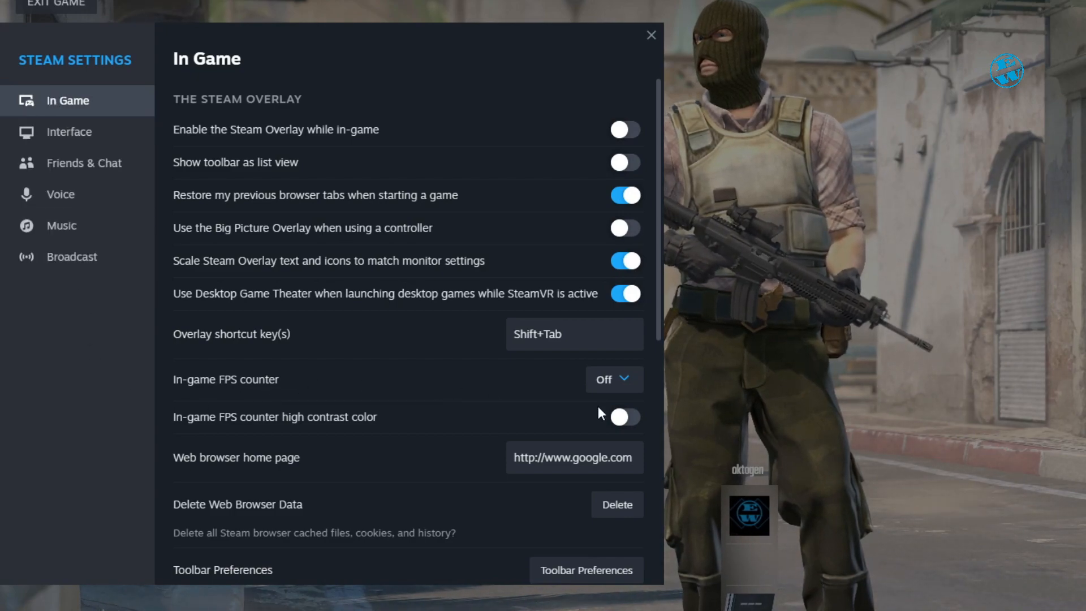
Step: Set Steam's in-game FPS counter to Top-right with high contrast colour and close the settings
{"action": "left_click", "coordinate": [612, 379]}
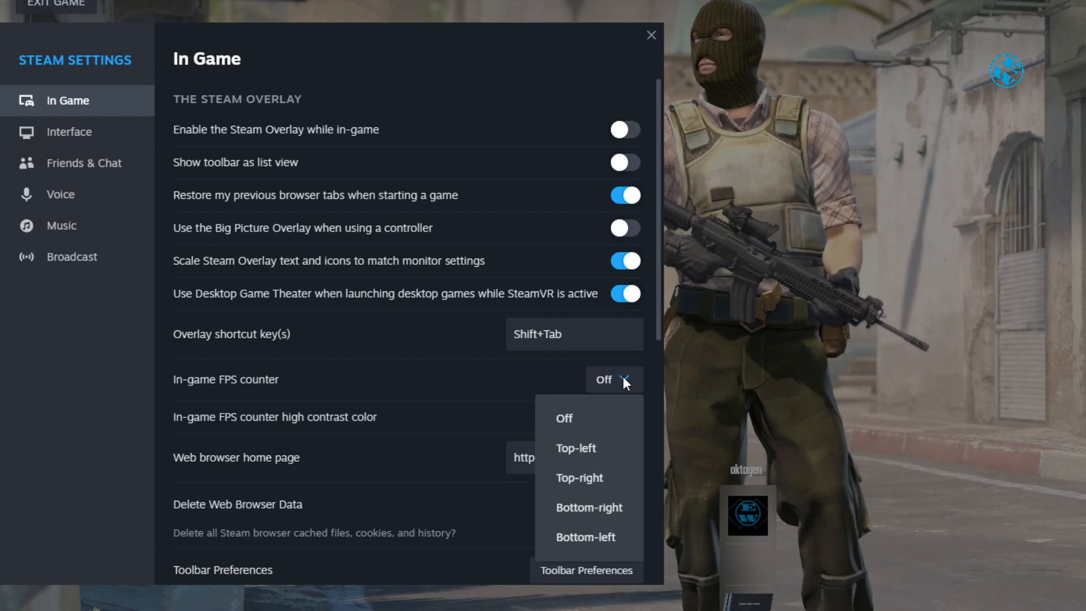
{"action": "left_click", "coordinate": [578, 477]}
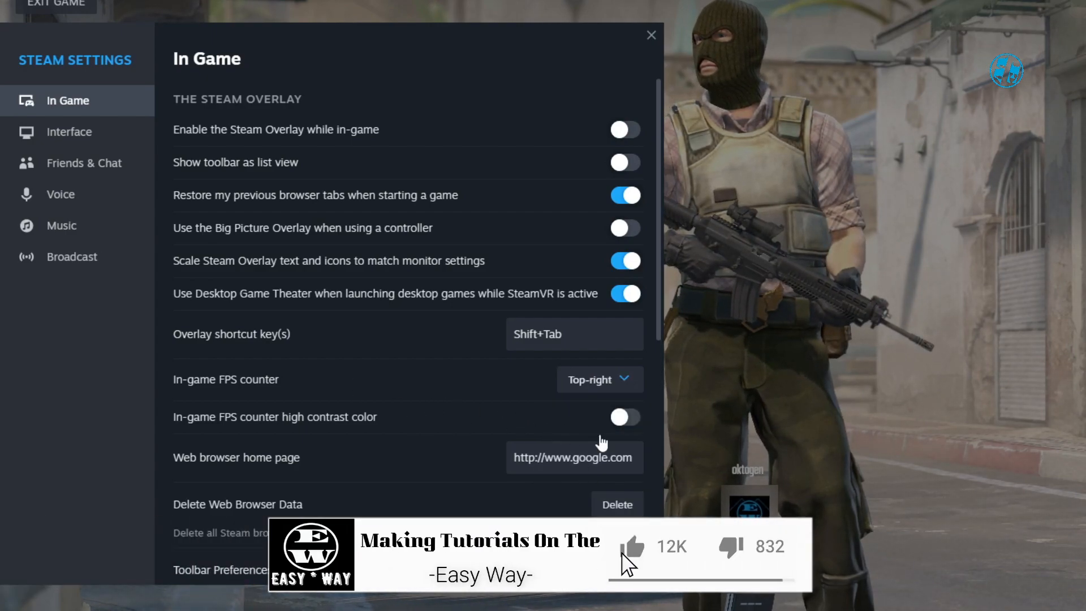
{"action": "left_click", "coordinate": [624, 416]}
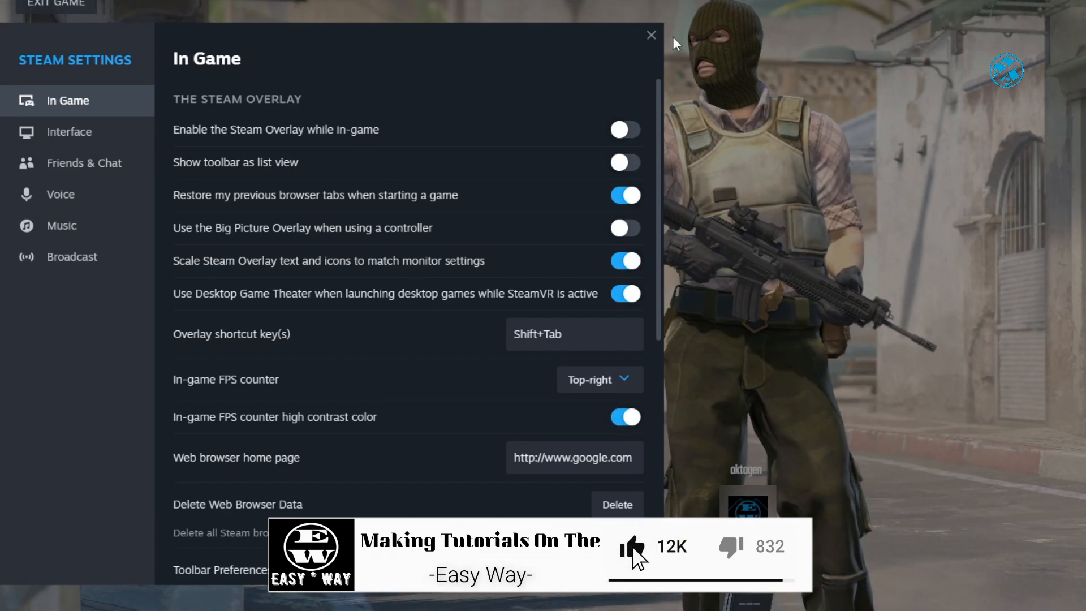
{"action": "left_click", "coordinate": [650, 35]}
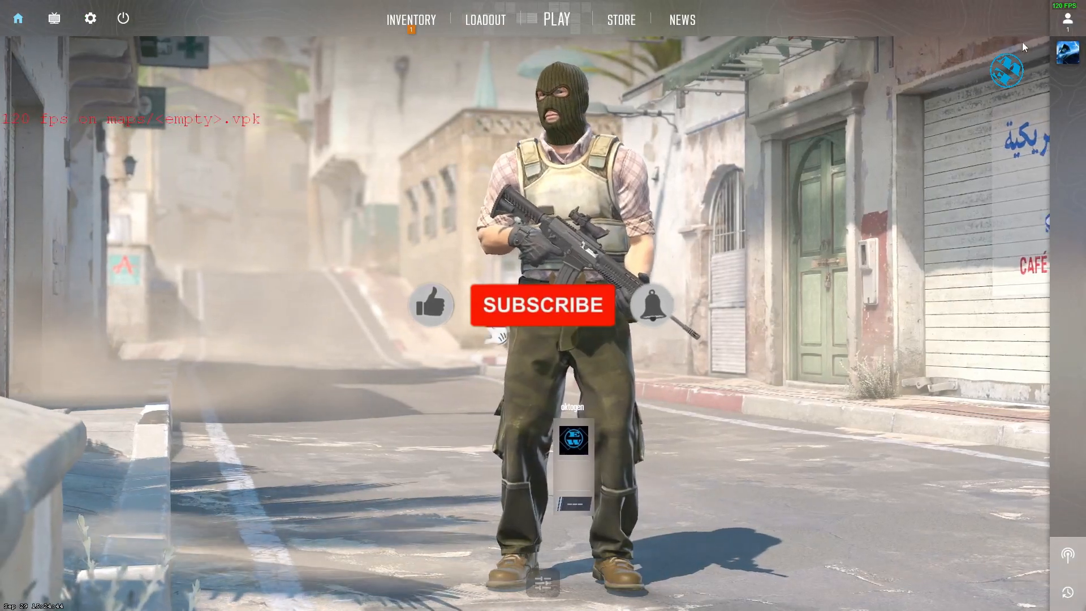
{"action": "left_click", "coordinate": [541, 304]}
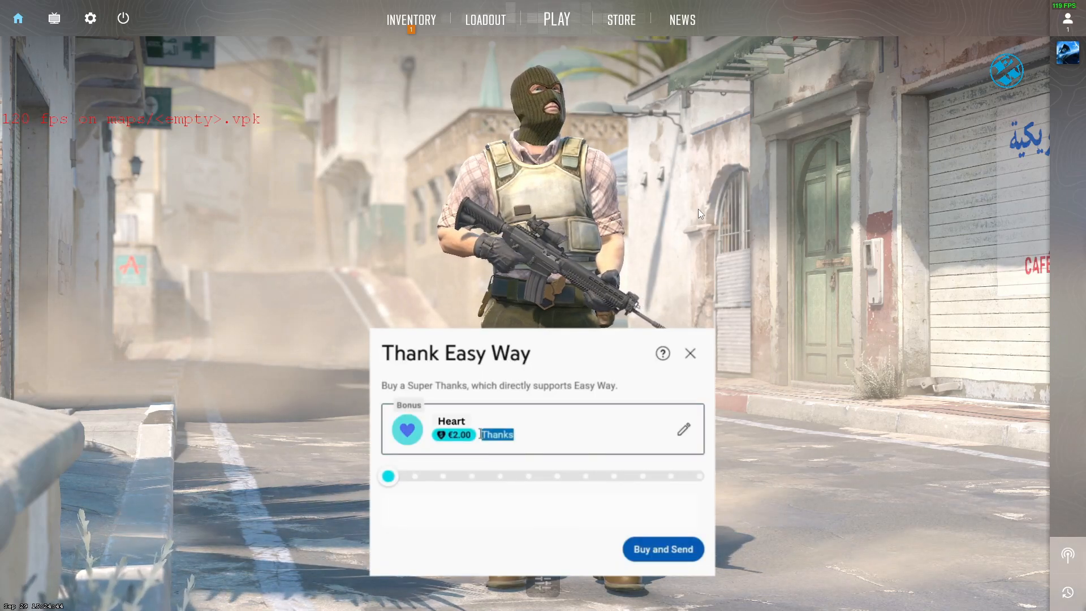
{"action": "type", "text": ",it worke"}
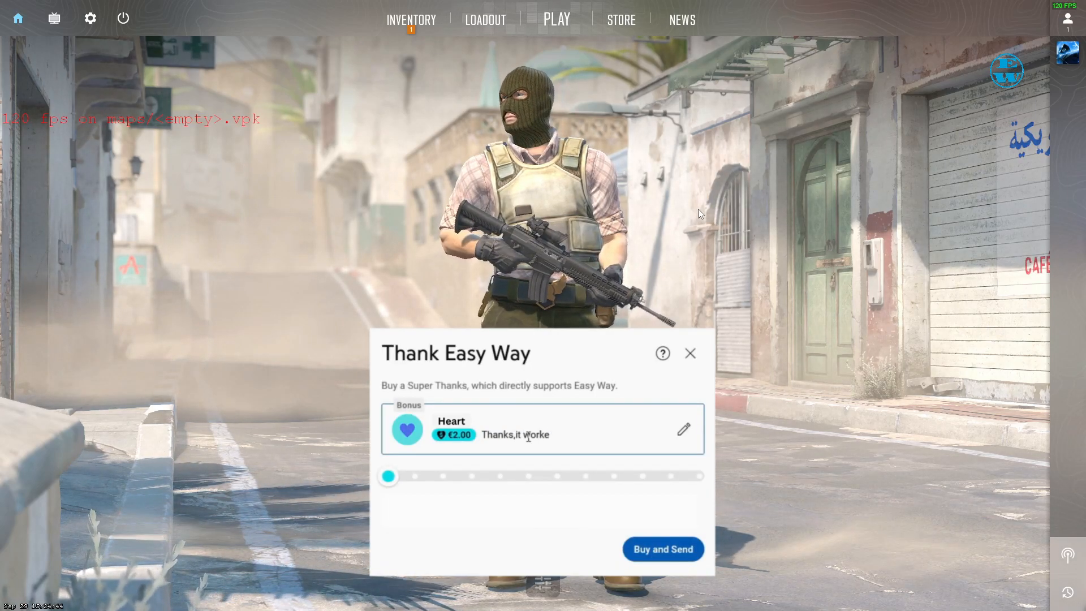